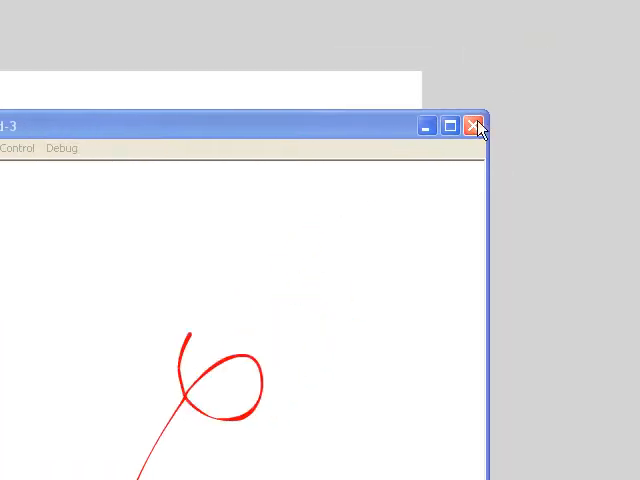
- Close the test movie and the Untitled-3 document without saving changes
click(472, 126)
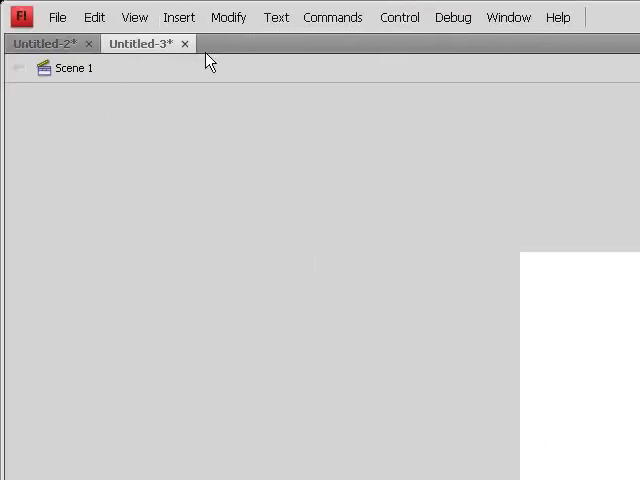
click(88, 44)
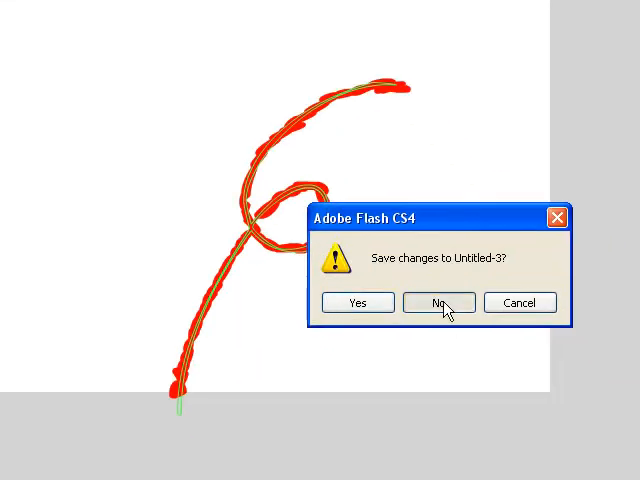
click(438, 302)
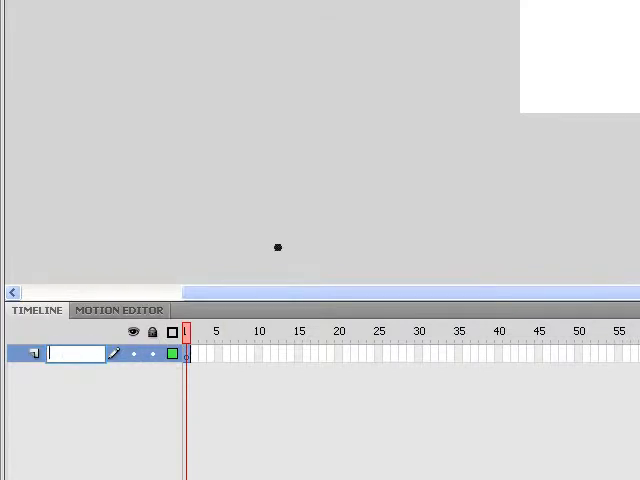
- Rename the first layer to 'mask'
text(mask)
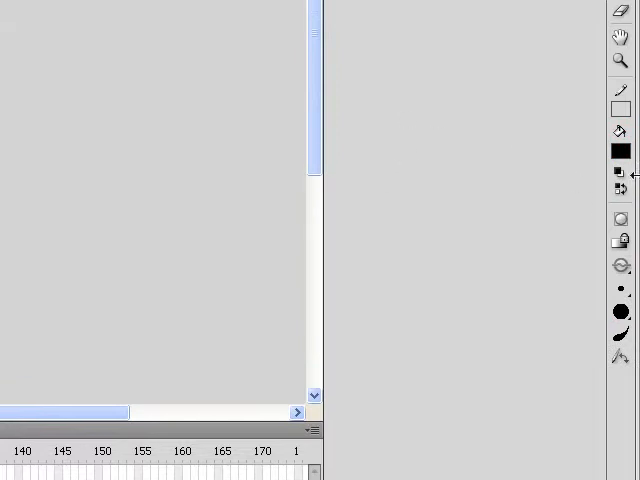
mouse_move(584, 296)
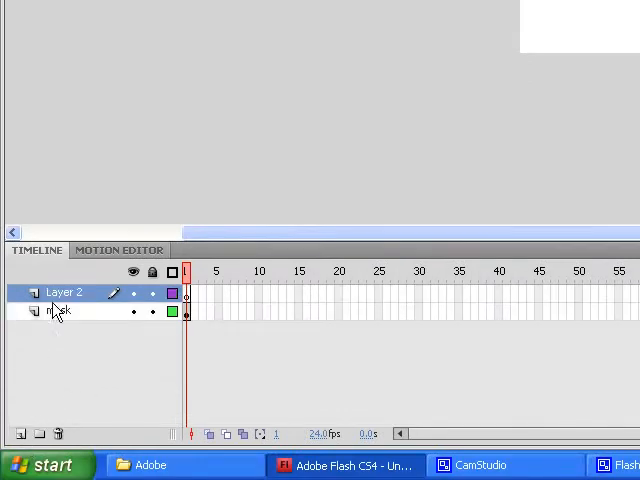
- Rename Layer 2 to 'artwork' and drag the mask layer above it
double_click(64, 292)
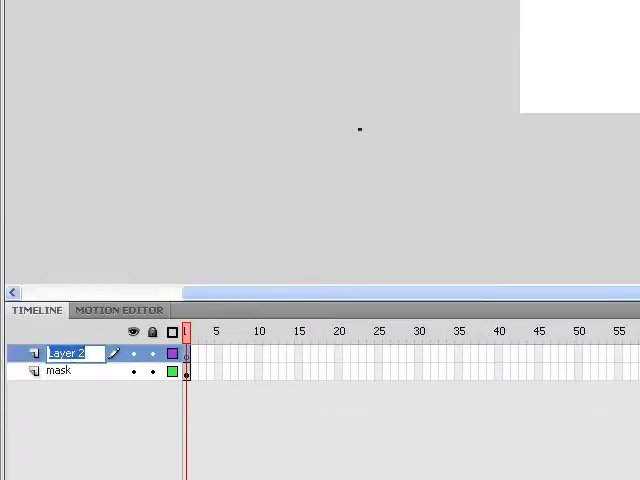
text(artwork)
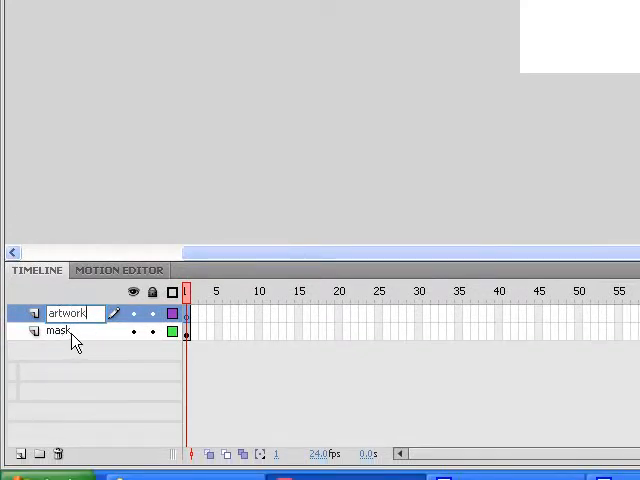
drag(56, 332, 56, 312)
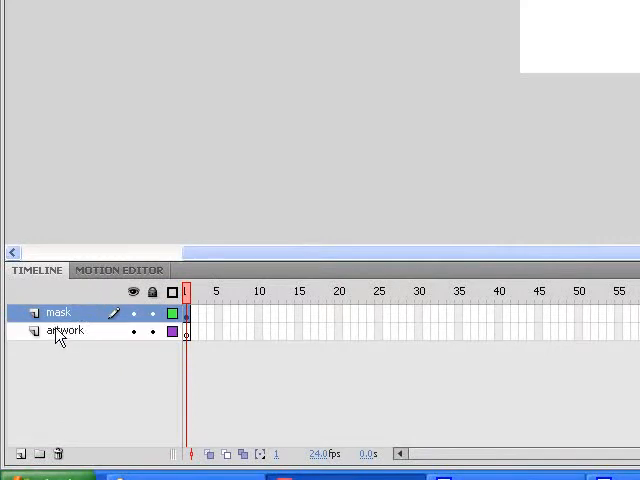
mouse_move(80, 336)
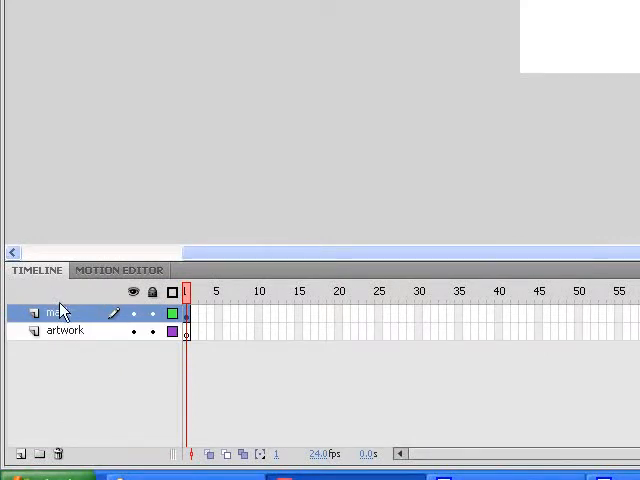
- Choose Mask from the mask layer's context menu so it masks artwork
right_click(56, 312)
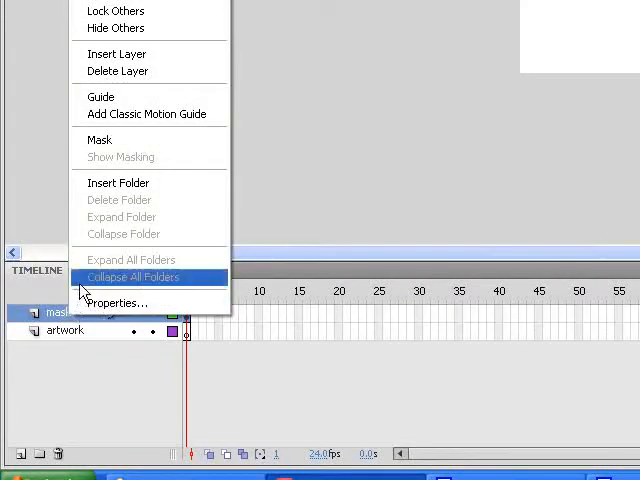
mouse_move(100, 140)
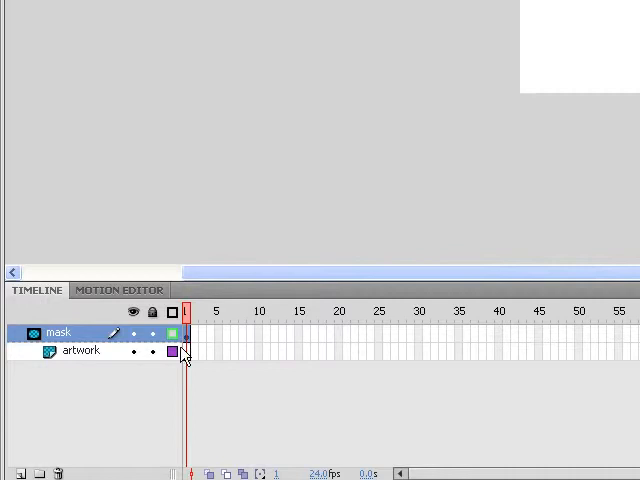
- Toggle the mask layer to display its curly vine as outlines only
click(78, 352)
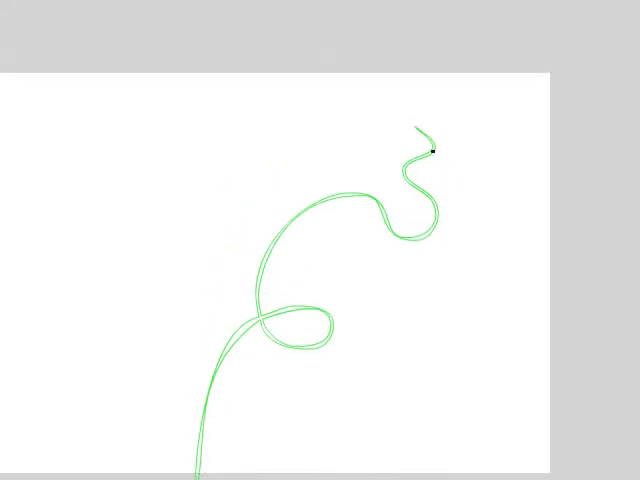
scroll(down, 3)
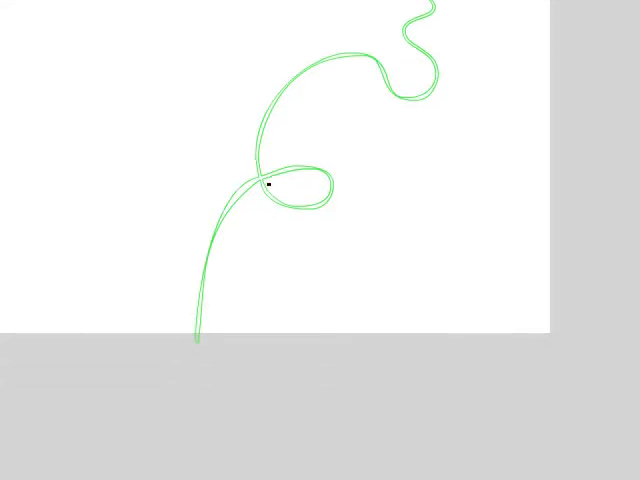